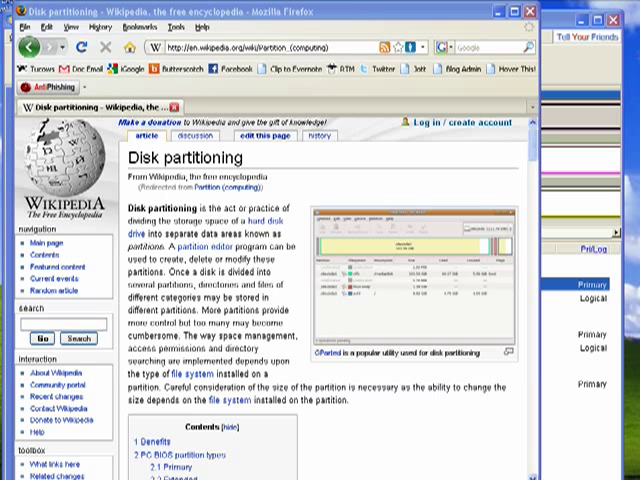
mouse_move(610, 160)
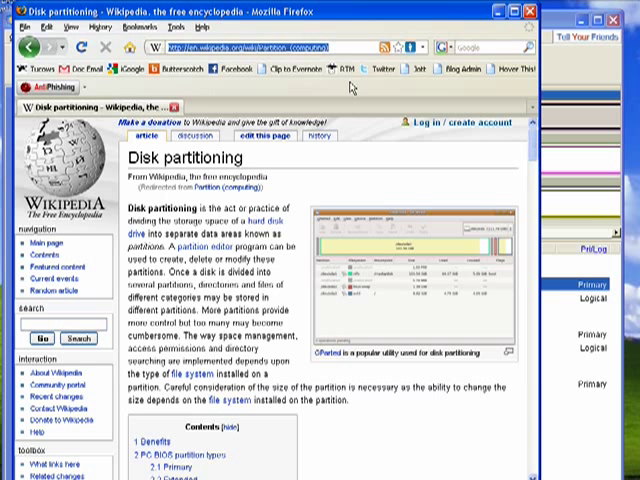
mouse_move(308, 183)
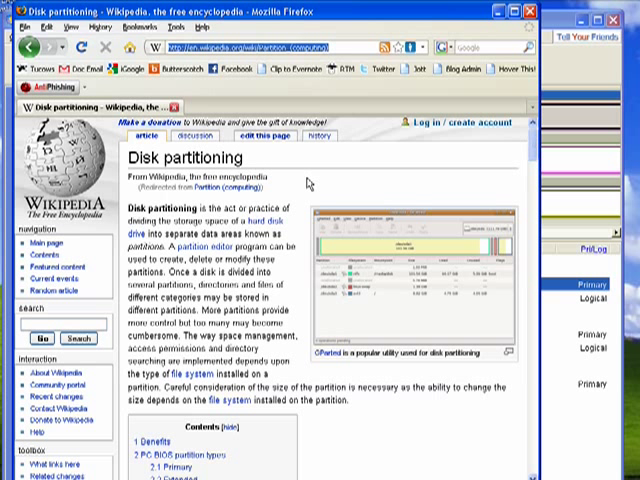
mouse_move(438, 172)
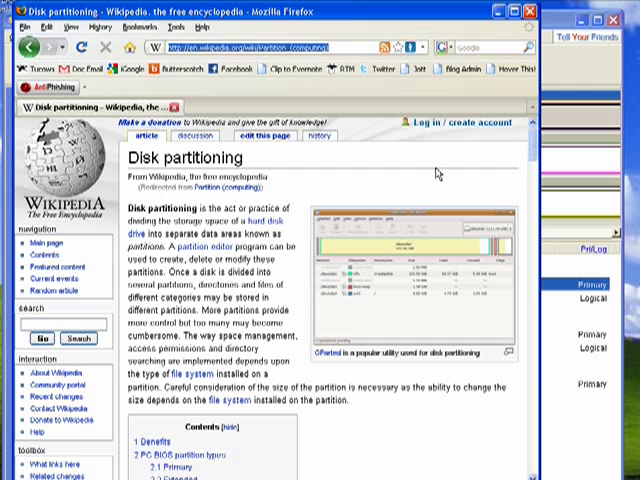
mouse_move(453, 167)
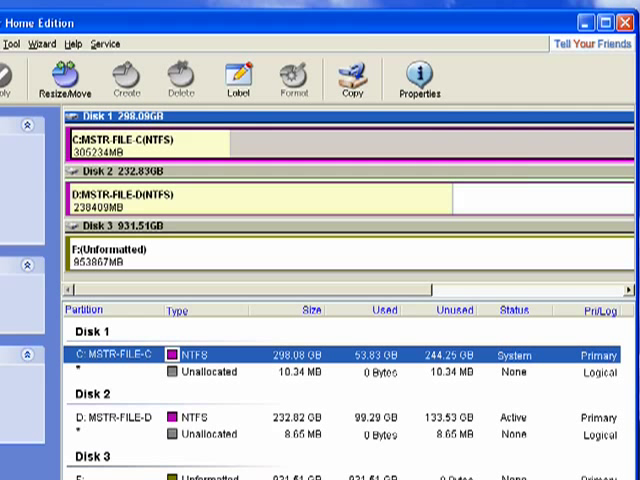
left_click(66, 80)
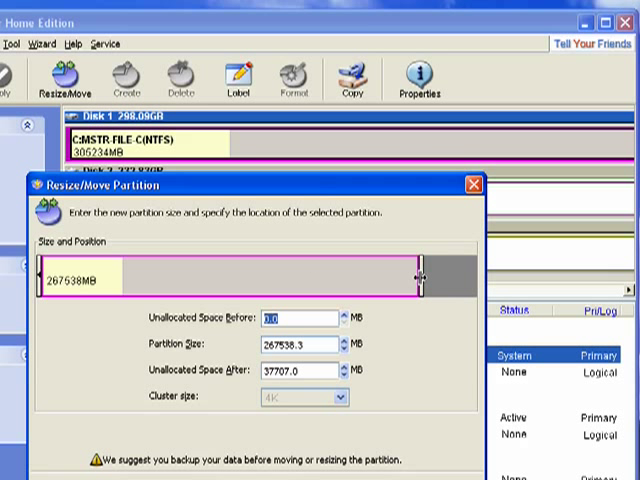
left_click_drag(418, 278, 300, 278)
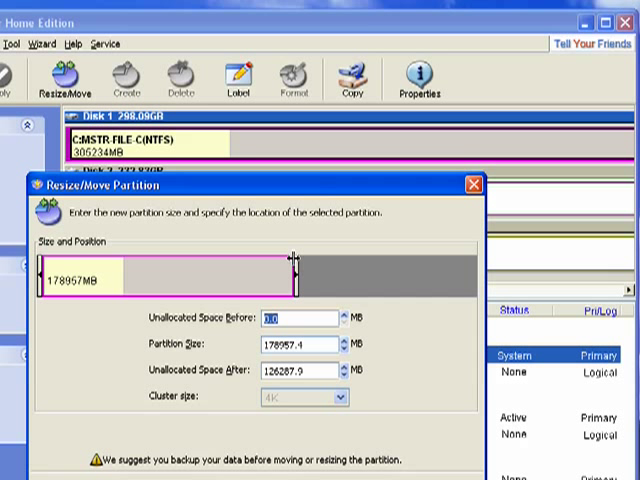
mouse_move(330, 255)
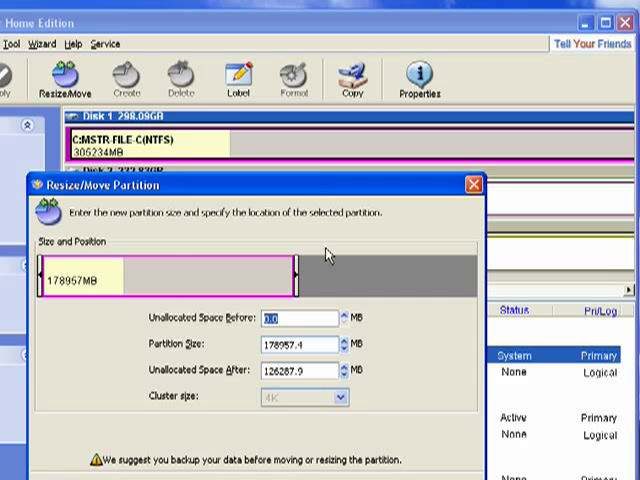
mouse_move(375, 268)
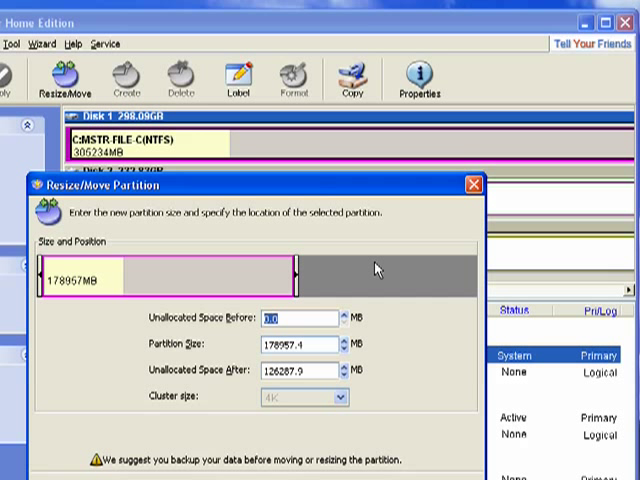
mouse_move(377, 270)
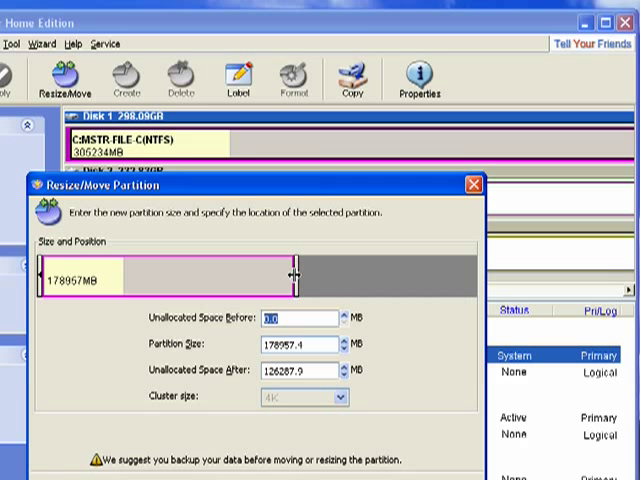
left_click_drag(290, 277, 475, 277)
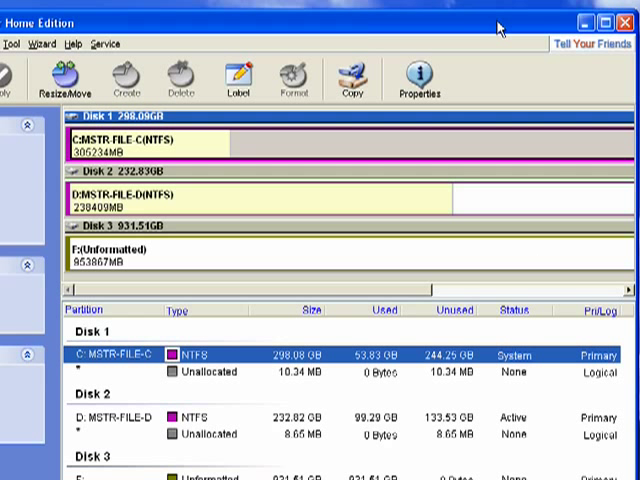
mouse_move(505, 108)
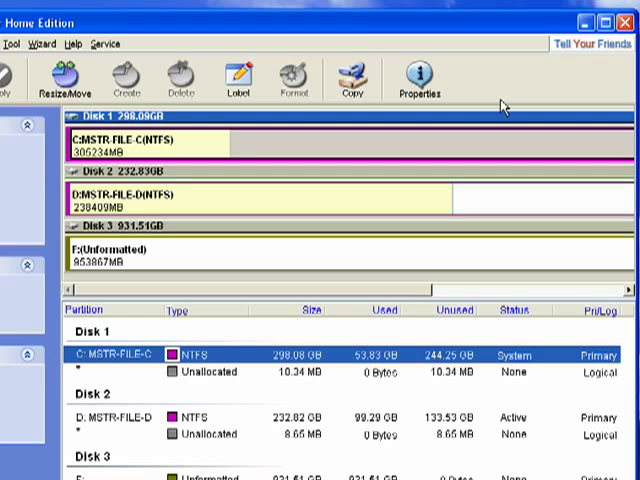